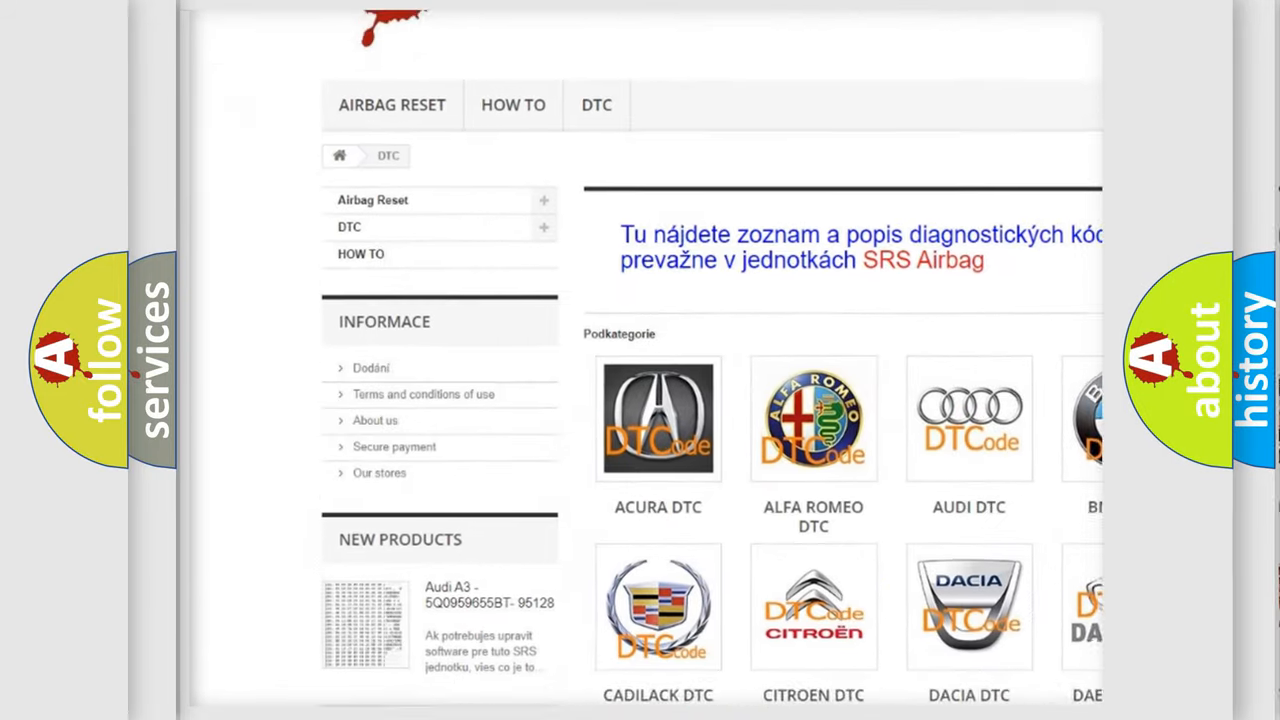
{"action": "scroll", "scroll_direction": "down", "scroll_amount": 3}
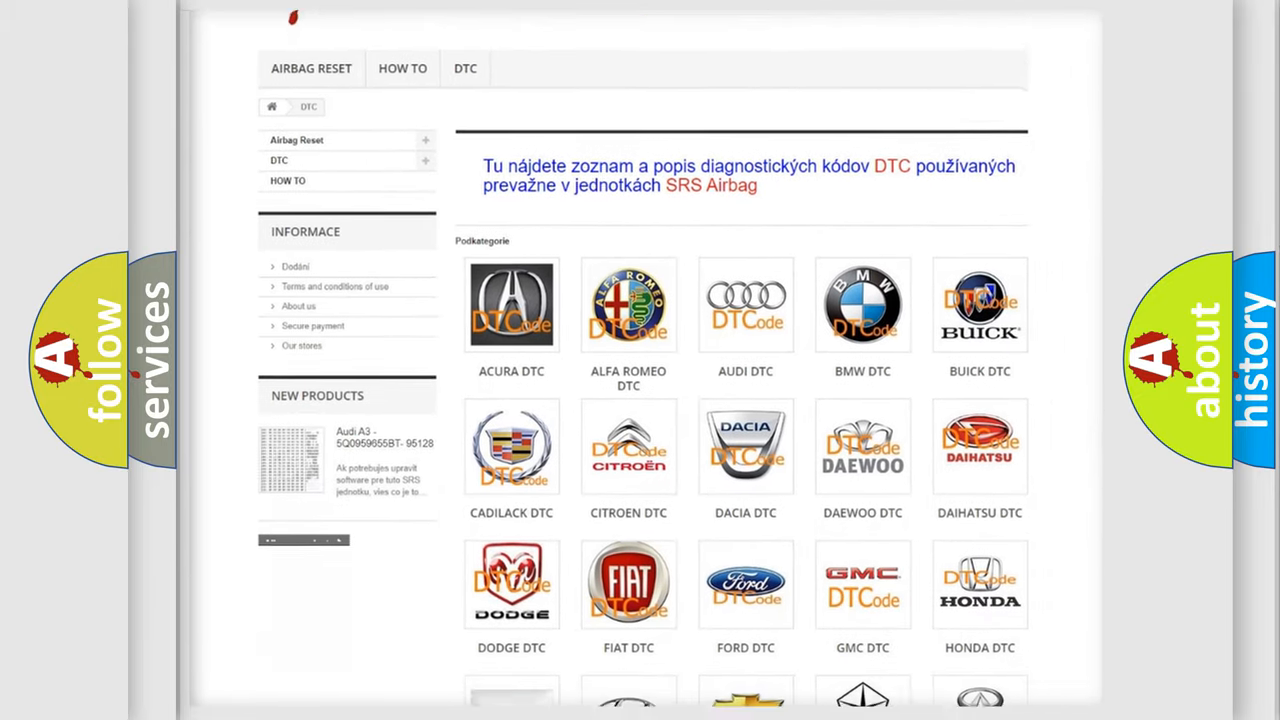
{"action": "scroll", "scroll_direction": "down", "scroll_amount": 3}
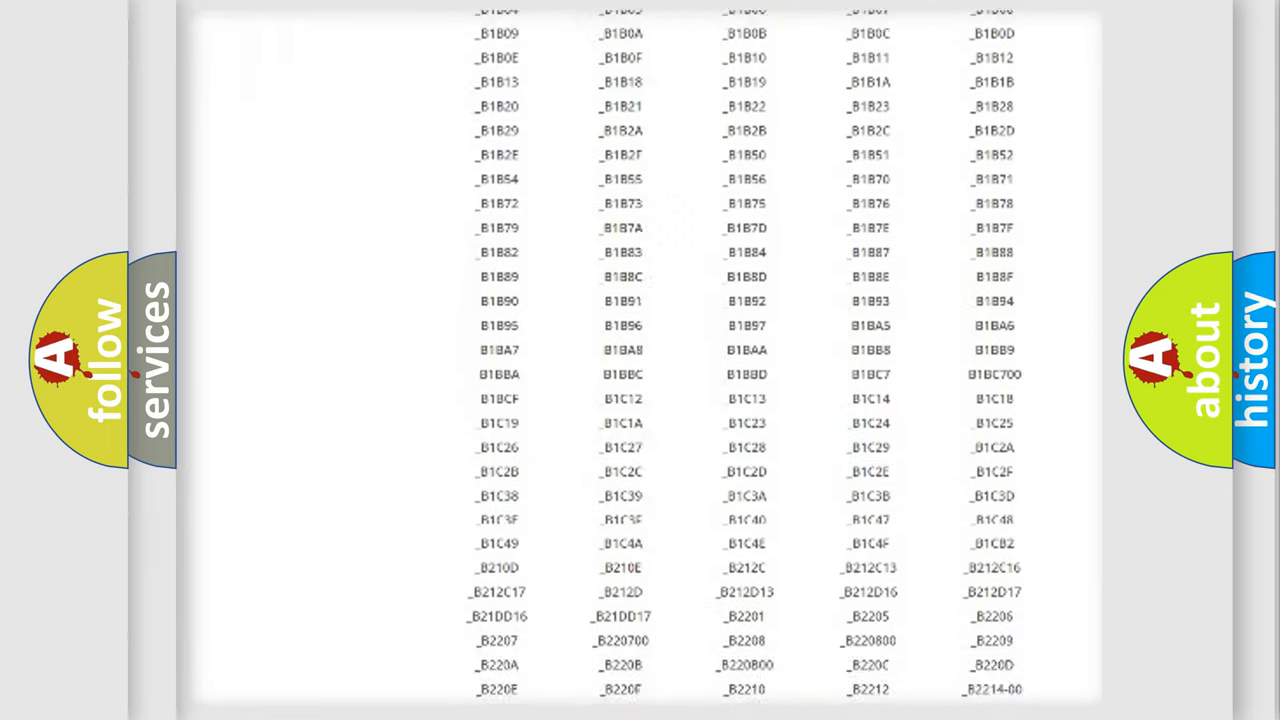
{"action": "scroll", "scroll_direction": "down", "scroll_amount": 3}
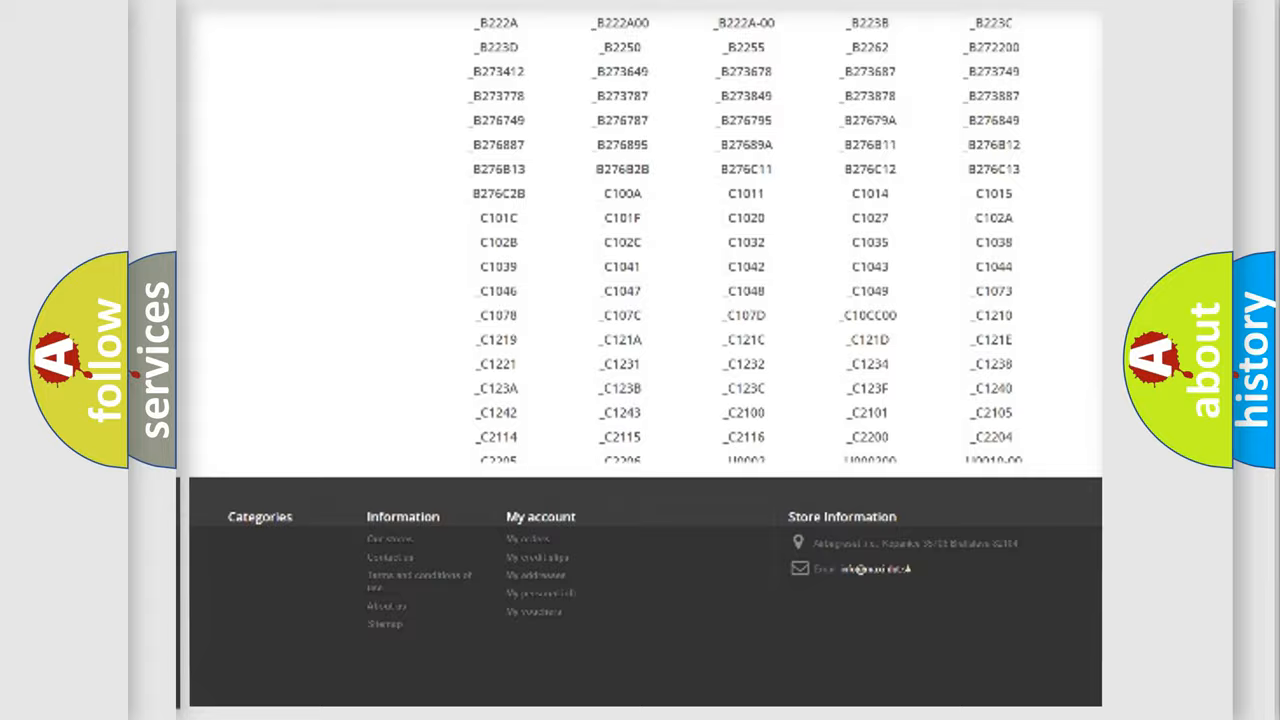
{"action": "scroll", "scroll_direction": "up", "scroll_amount": 3}
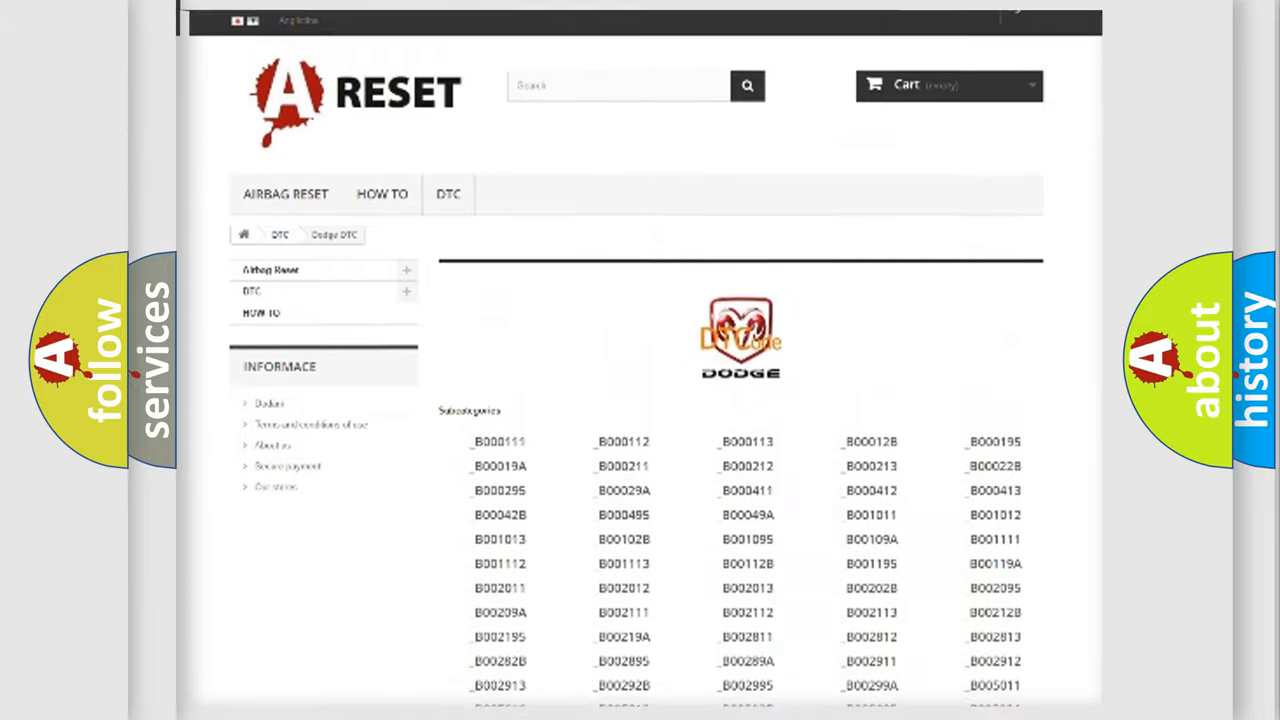